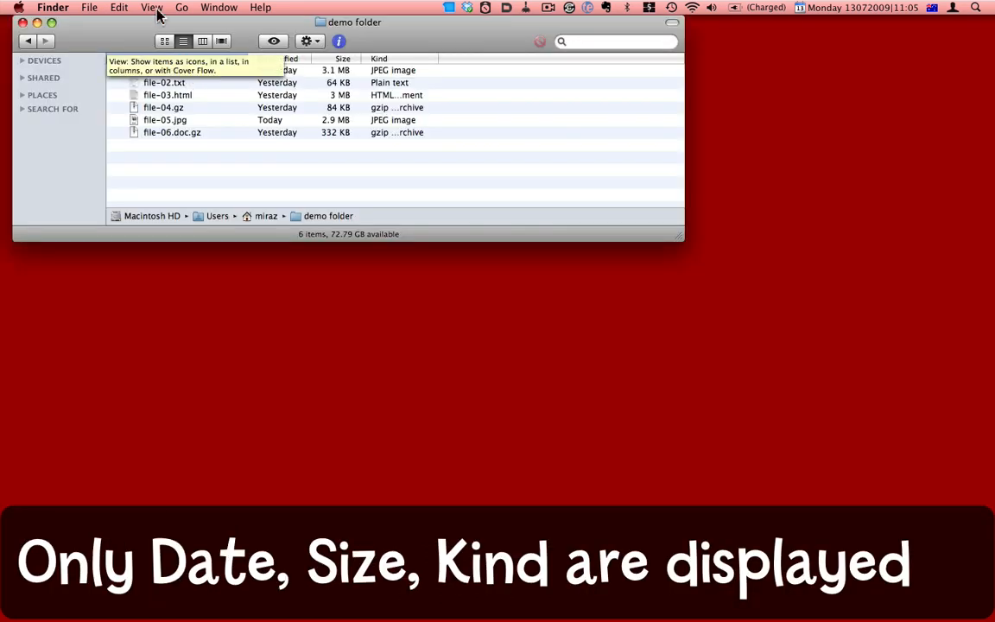
- Add the Comments column to the demo folder's list via View Options
left_click(153, 6)
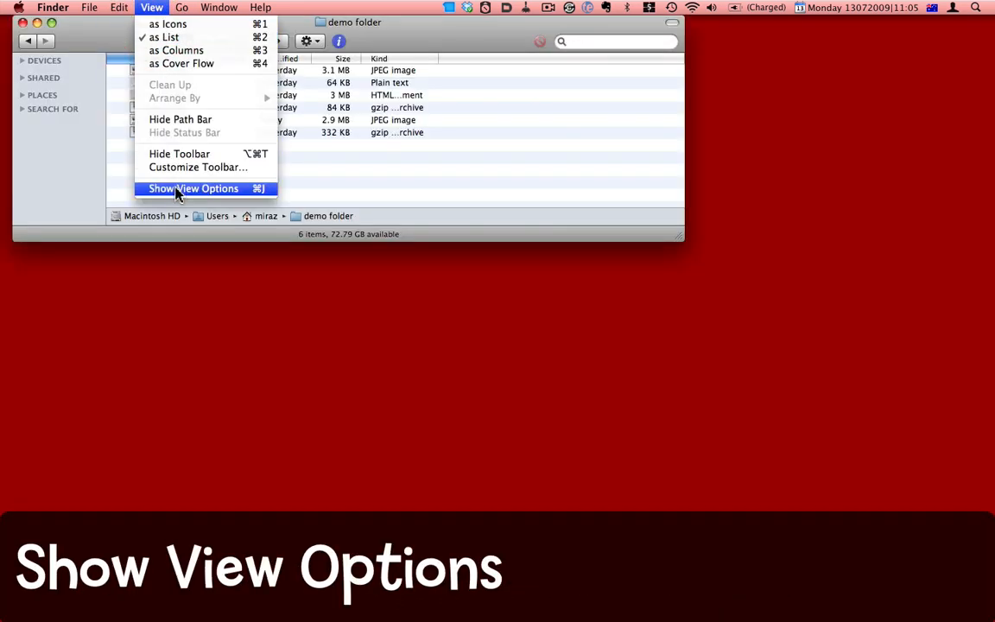
left_click(194, 188)
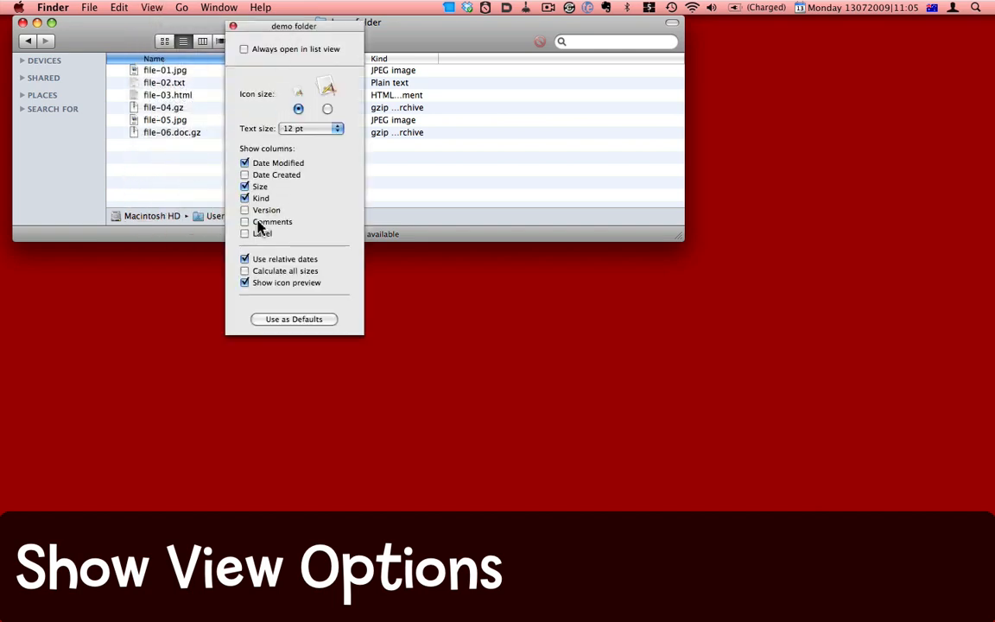
left_click(246, 221)
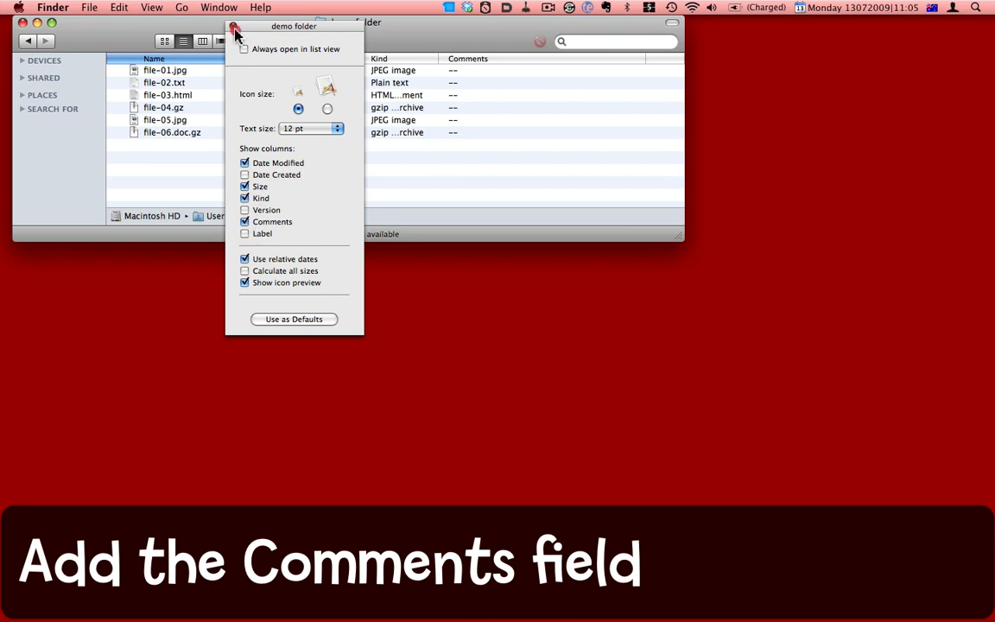
left_click(235, 28)
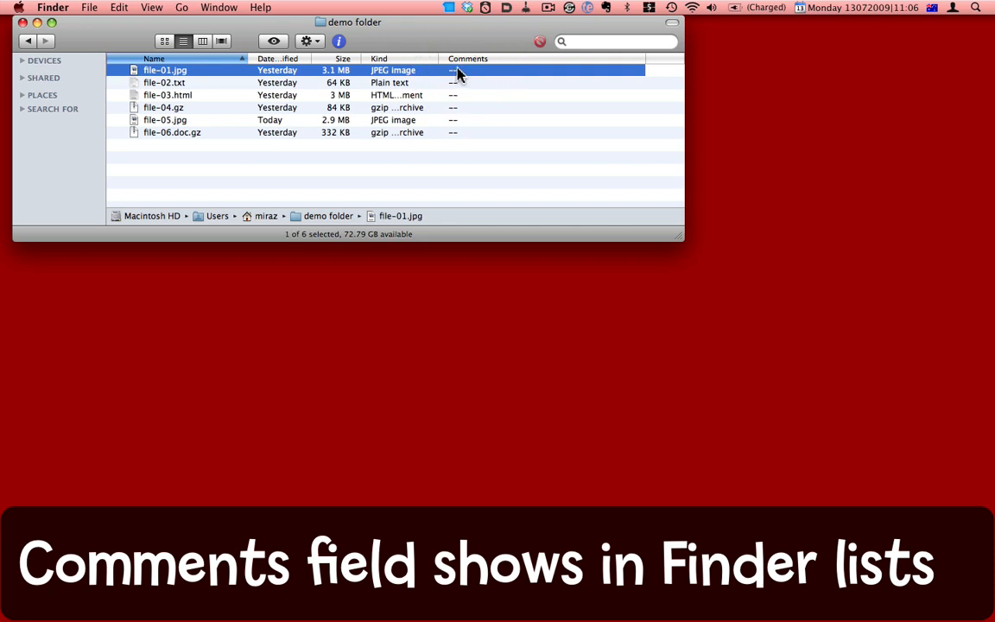
- Give file-01.jpg the Spotlight comment "Photo of mum, plus cat and dog." via Get Info
left_click(90, 7)
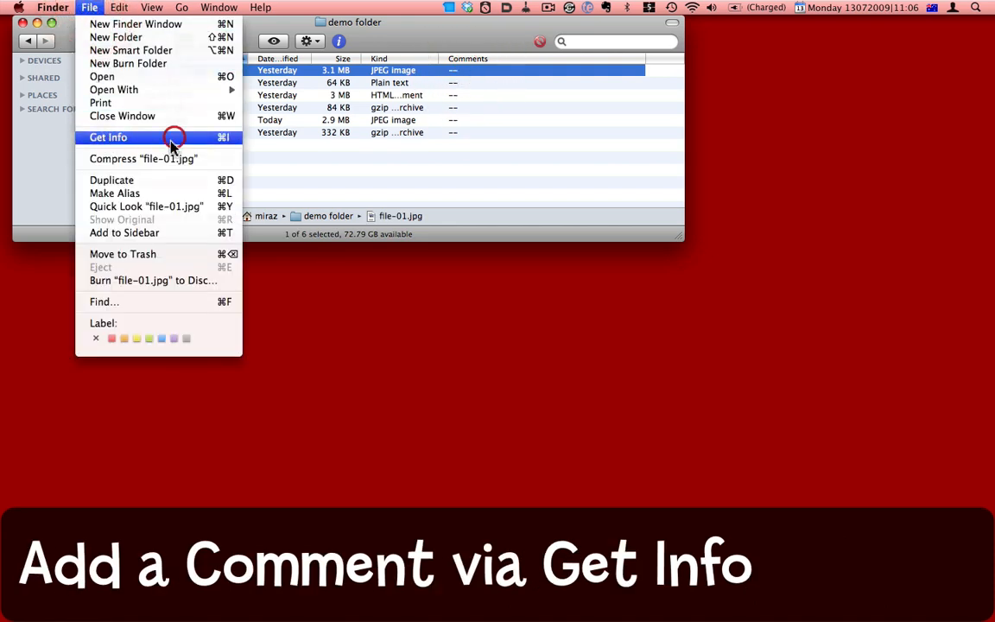
left_click(107, 138)
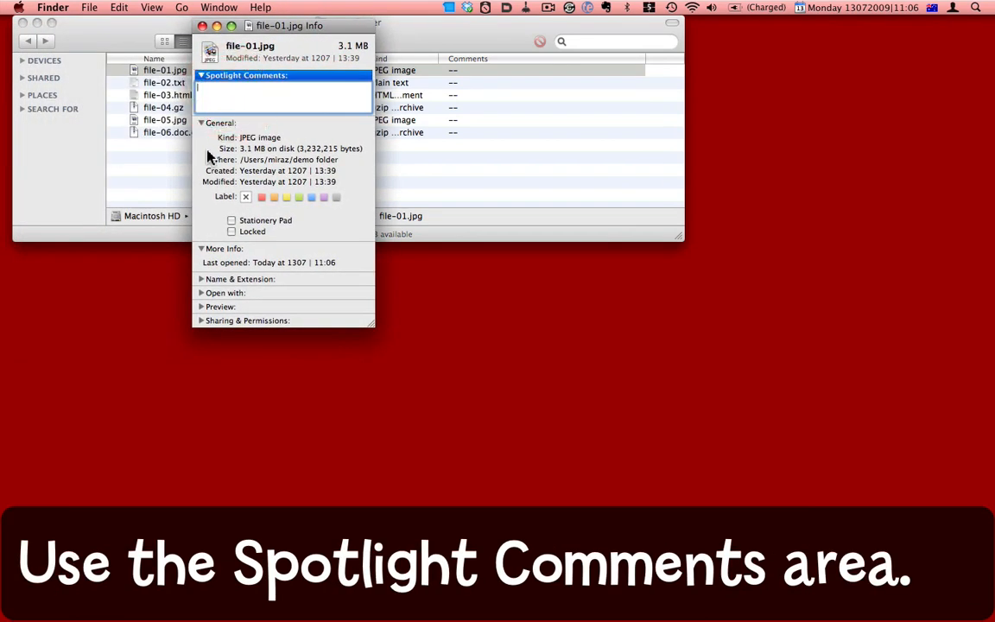
type("Photo of mum")
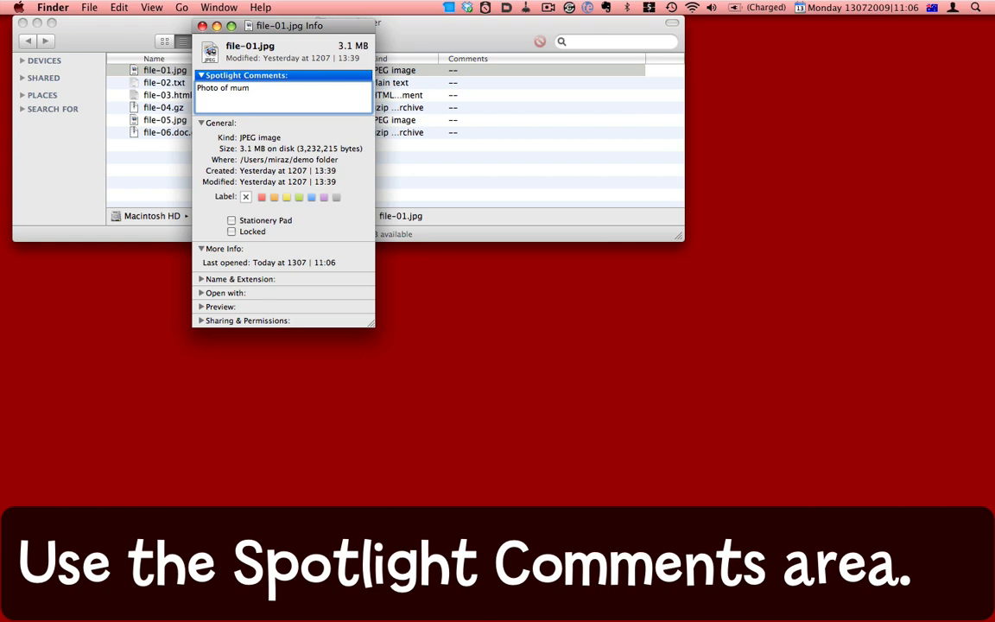
type(", plus")
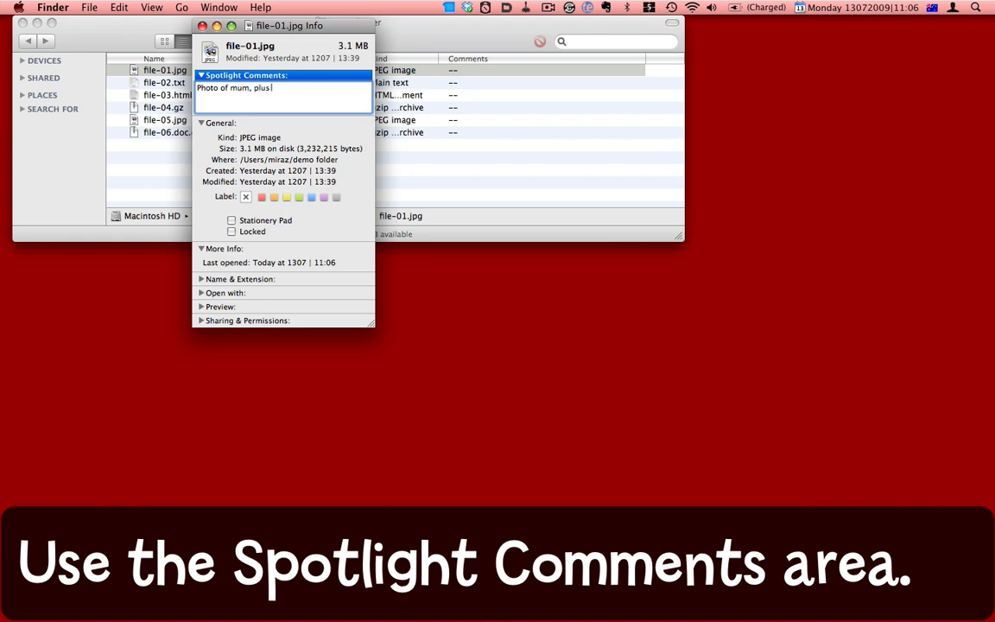
type("cat and dog.")
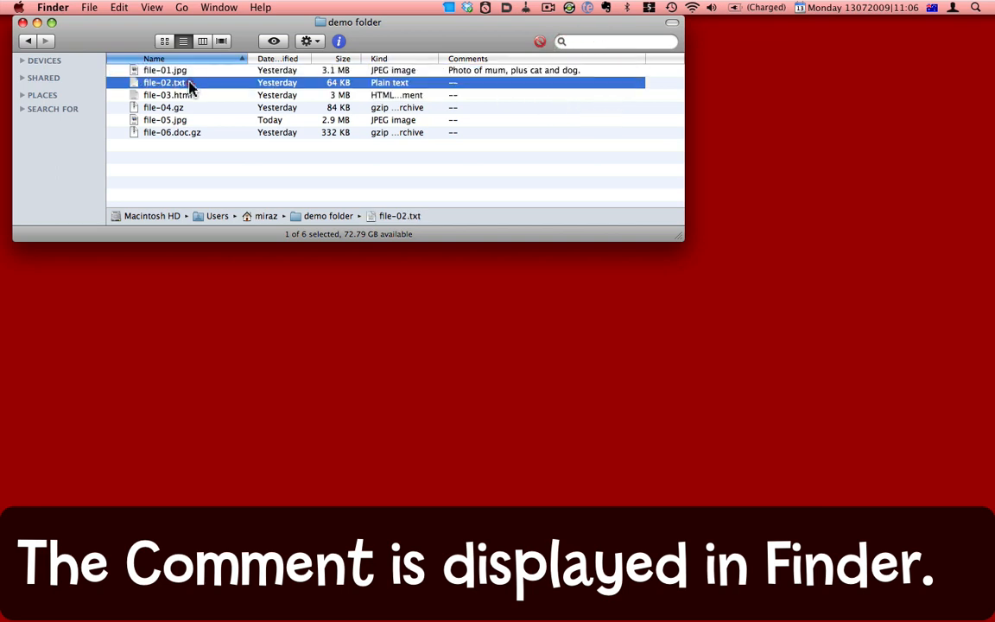
- Give file-02.txt the Spotlight comment "Draft for new book." via Get Info
left_click(100, 7)
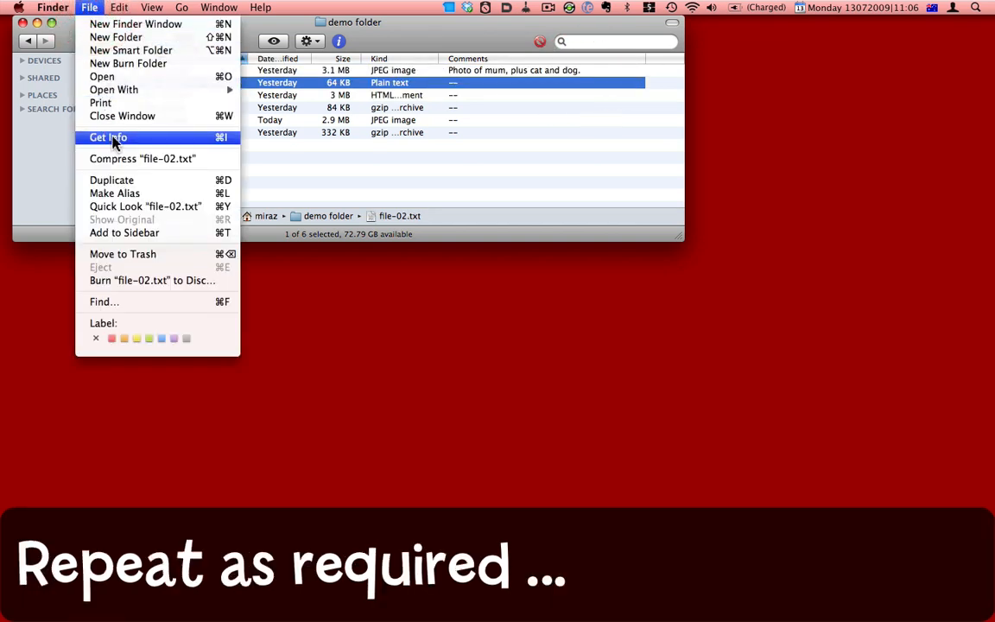
left_click(107, 138)
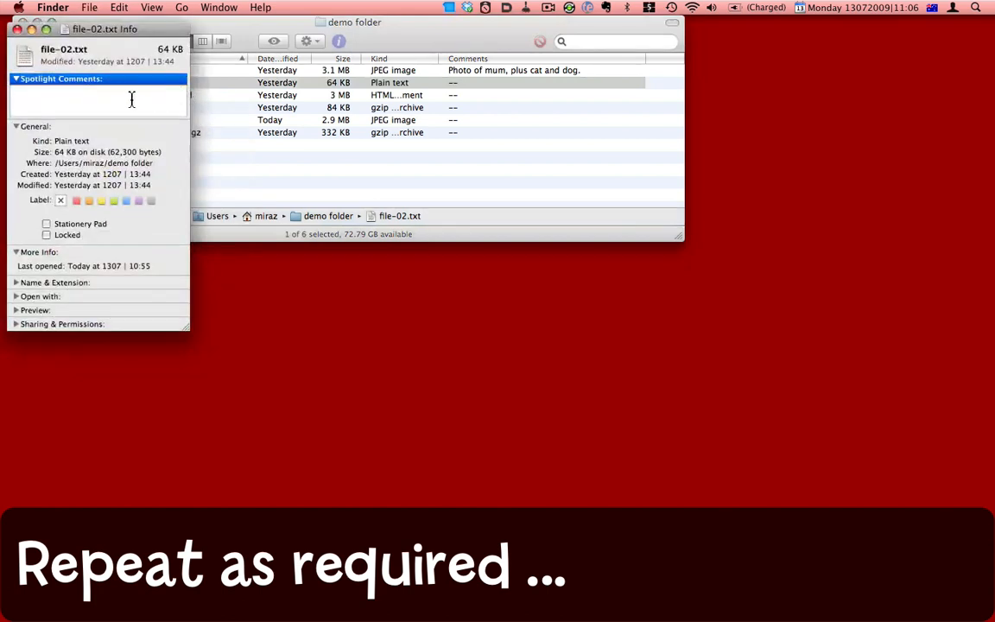
type("Draft for new book.")
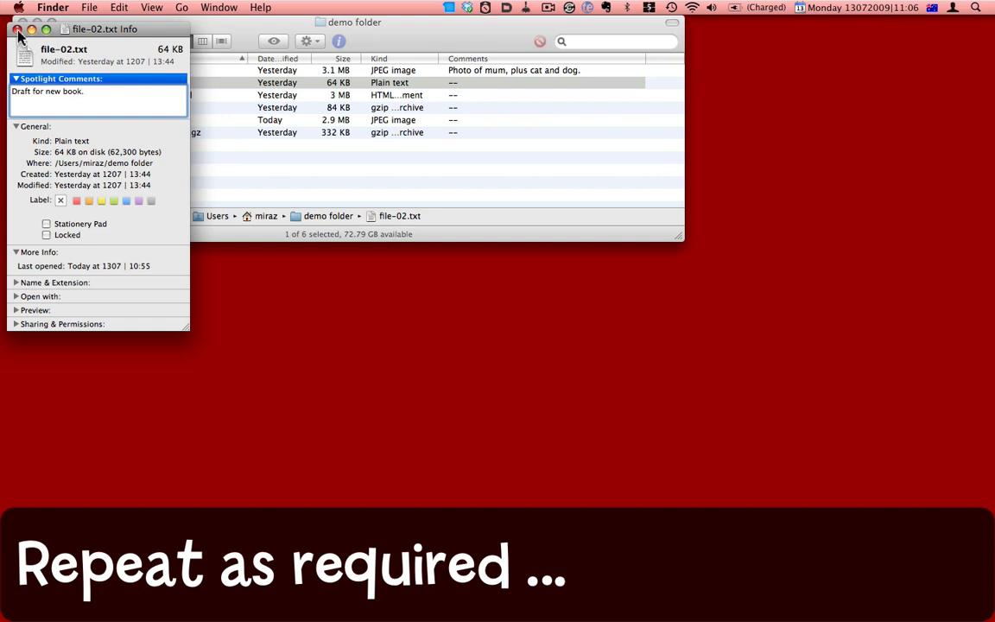
left_click(16, 31)
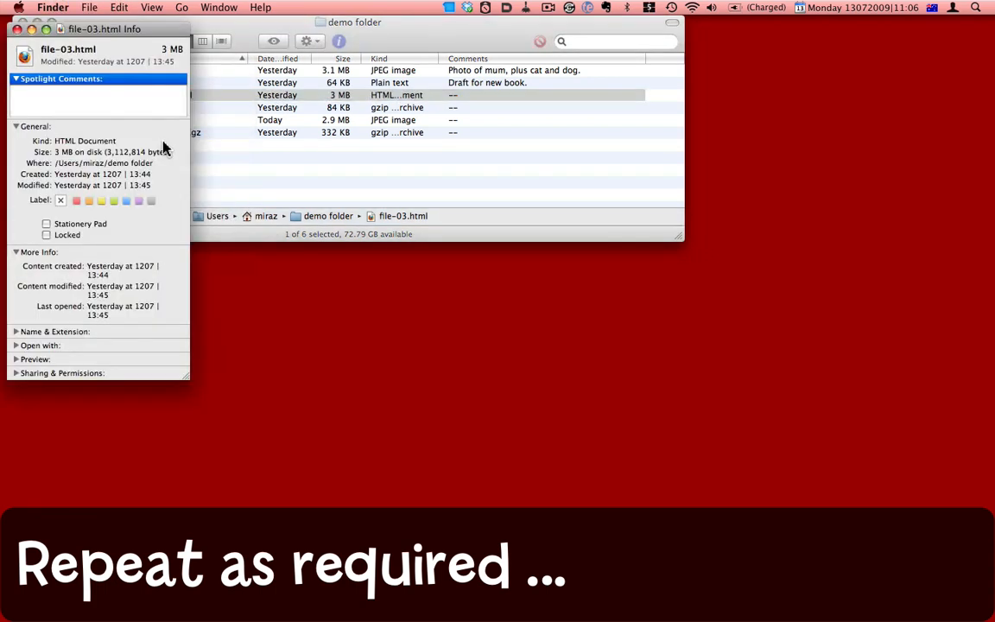
- Give file-03.html the Spotlight comment "My new web page."
type("My new web page.")
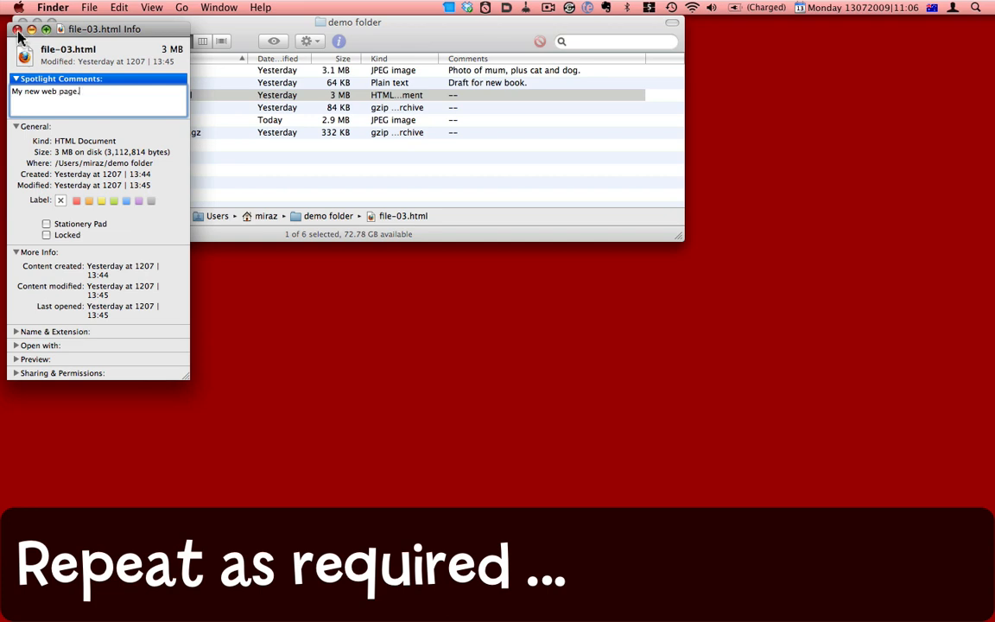
left_click(16, 31)
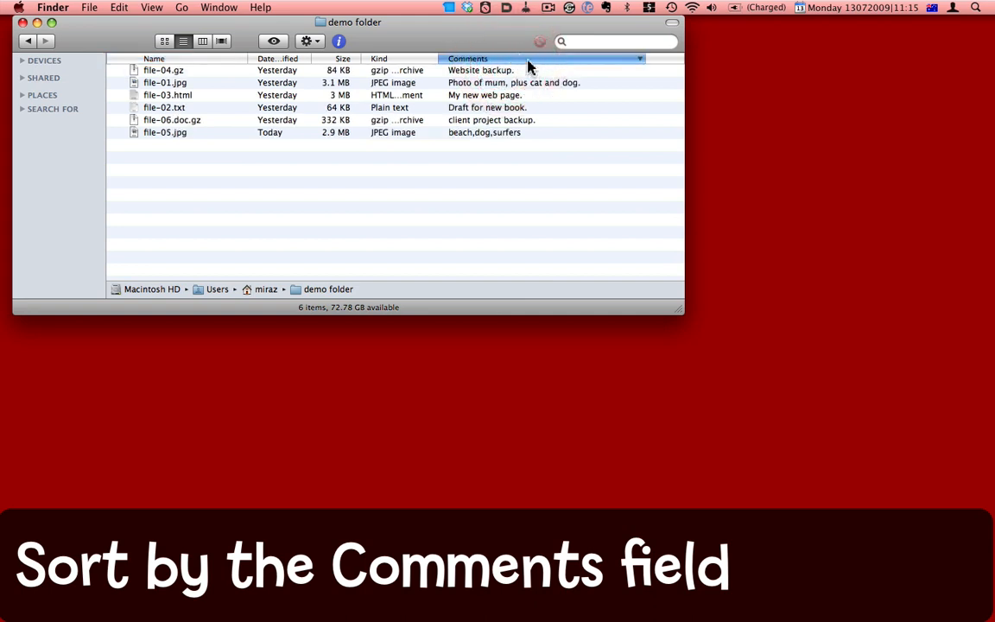
- Sort the list alphabetically by Comments and show the folder in Cover Flow
left_click(469, 59)
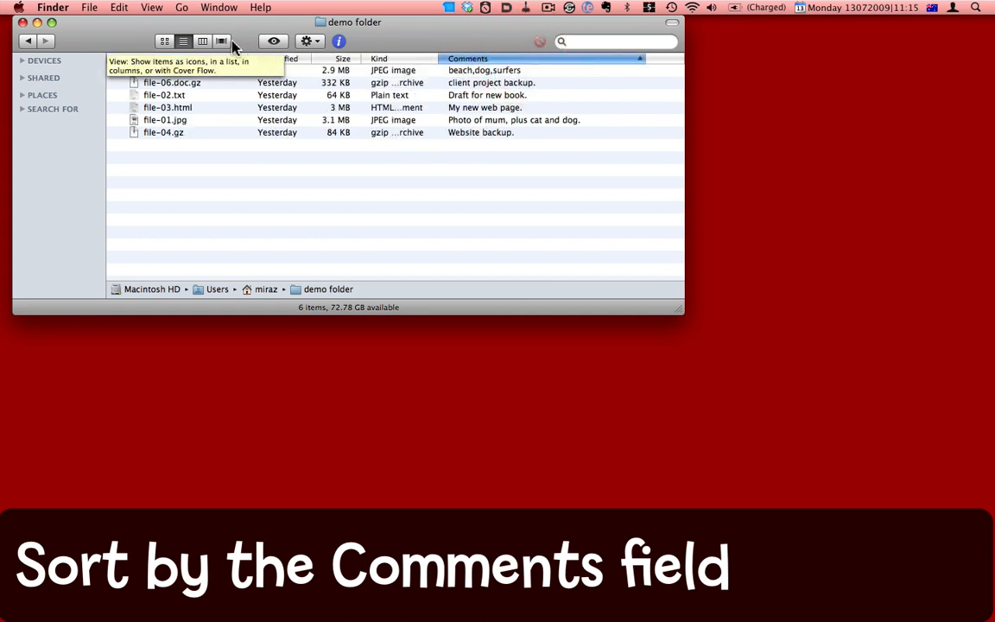
left_click(227, 41)
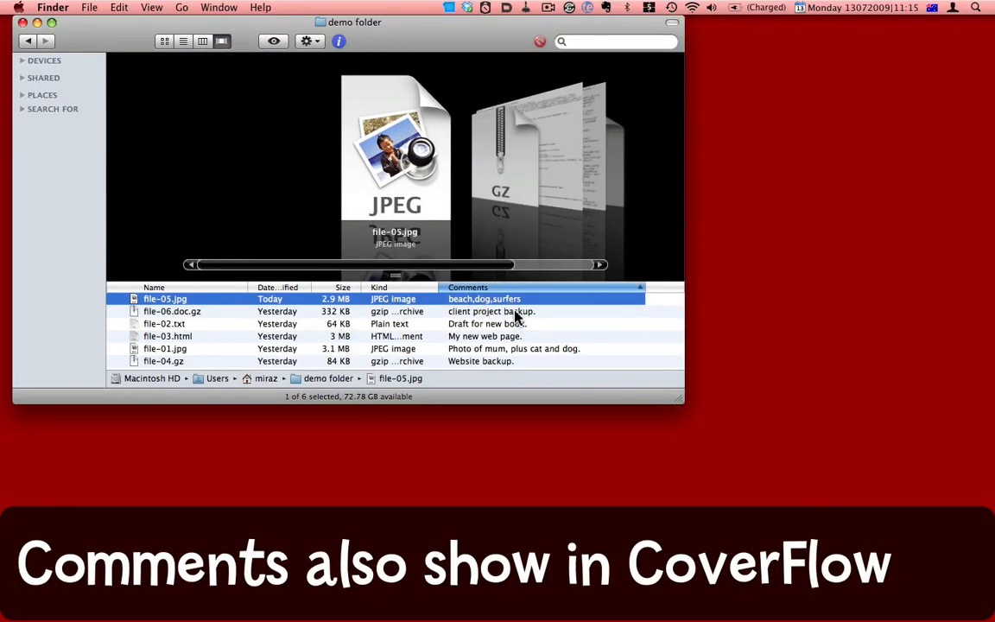
left_click(162, 322)
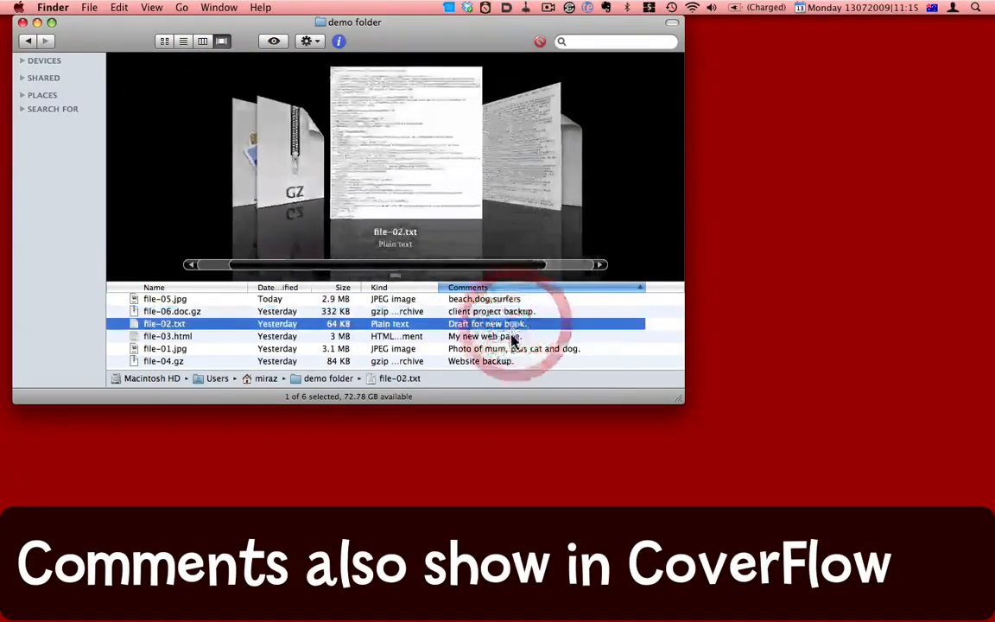
left_click(164, 349)
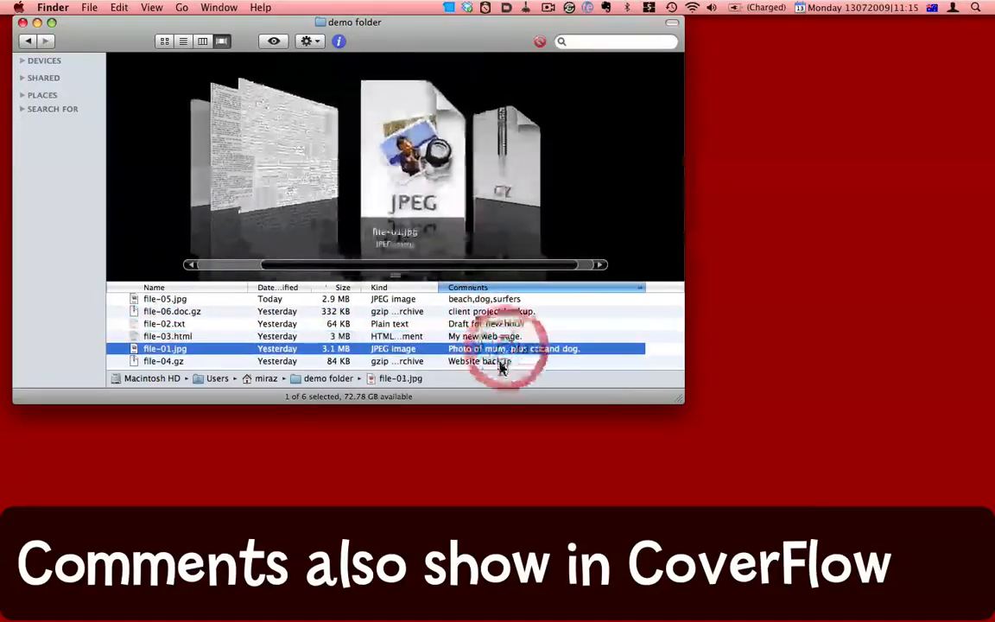